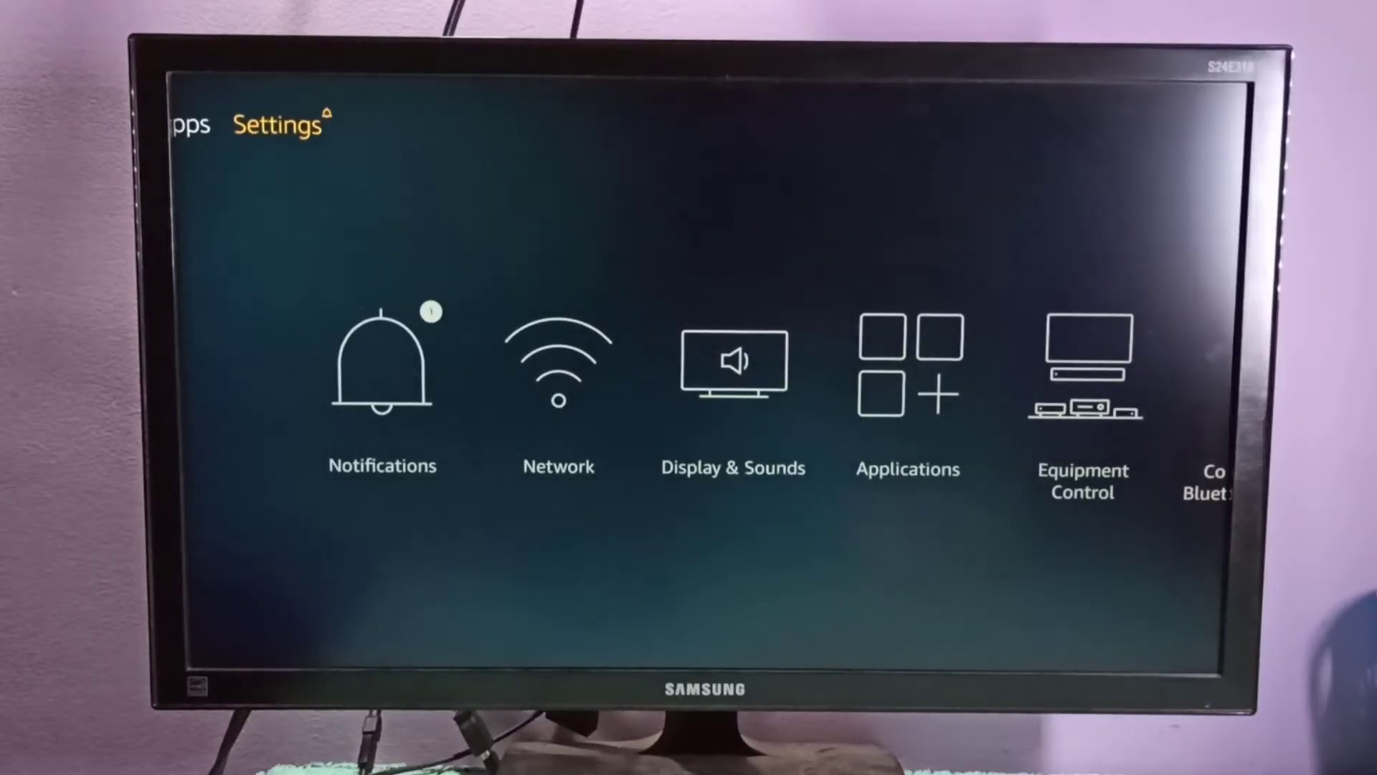
- Move through the home pages and return to the Settings categories
{"action": "scroll", "scroll_direction": "left", "scroll_amount": 3}
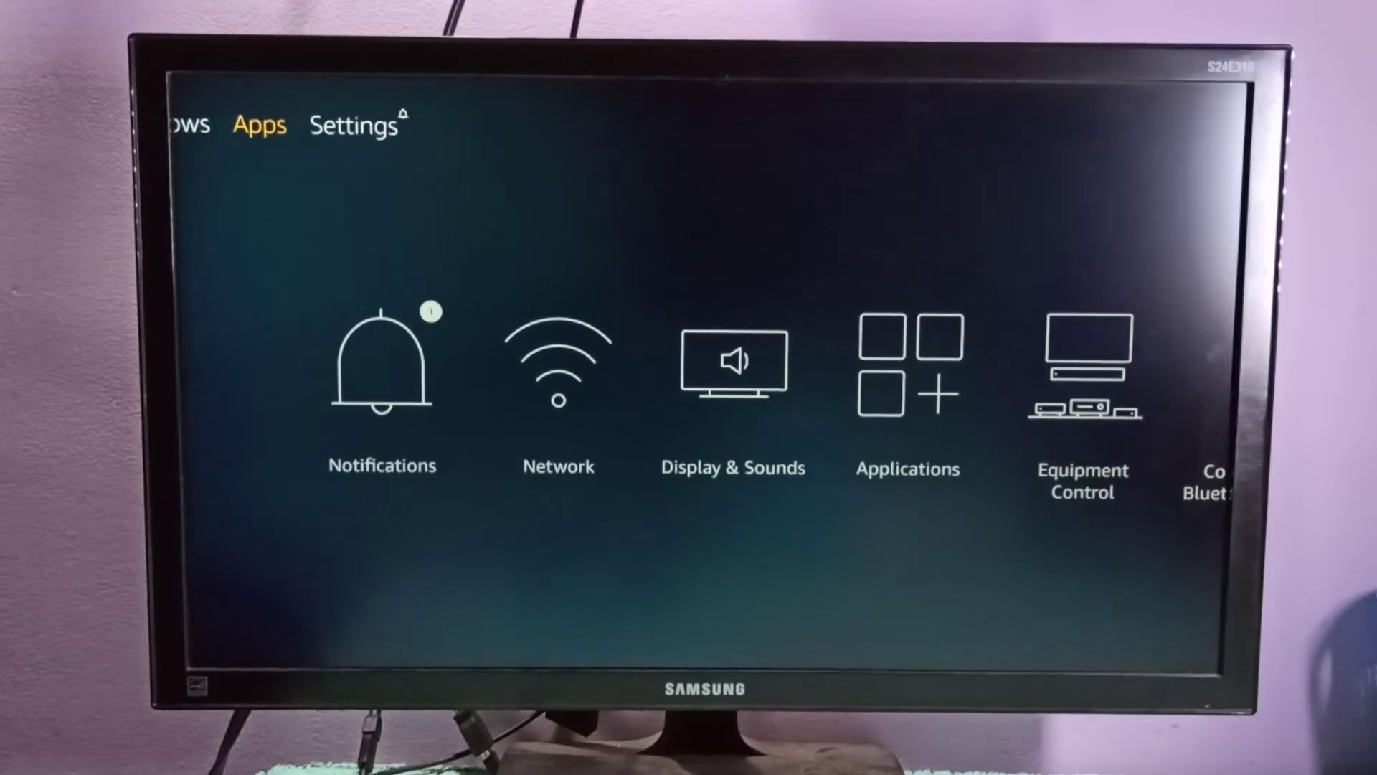
{"action": "left_click", "coordinate": [258, 124]}
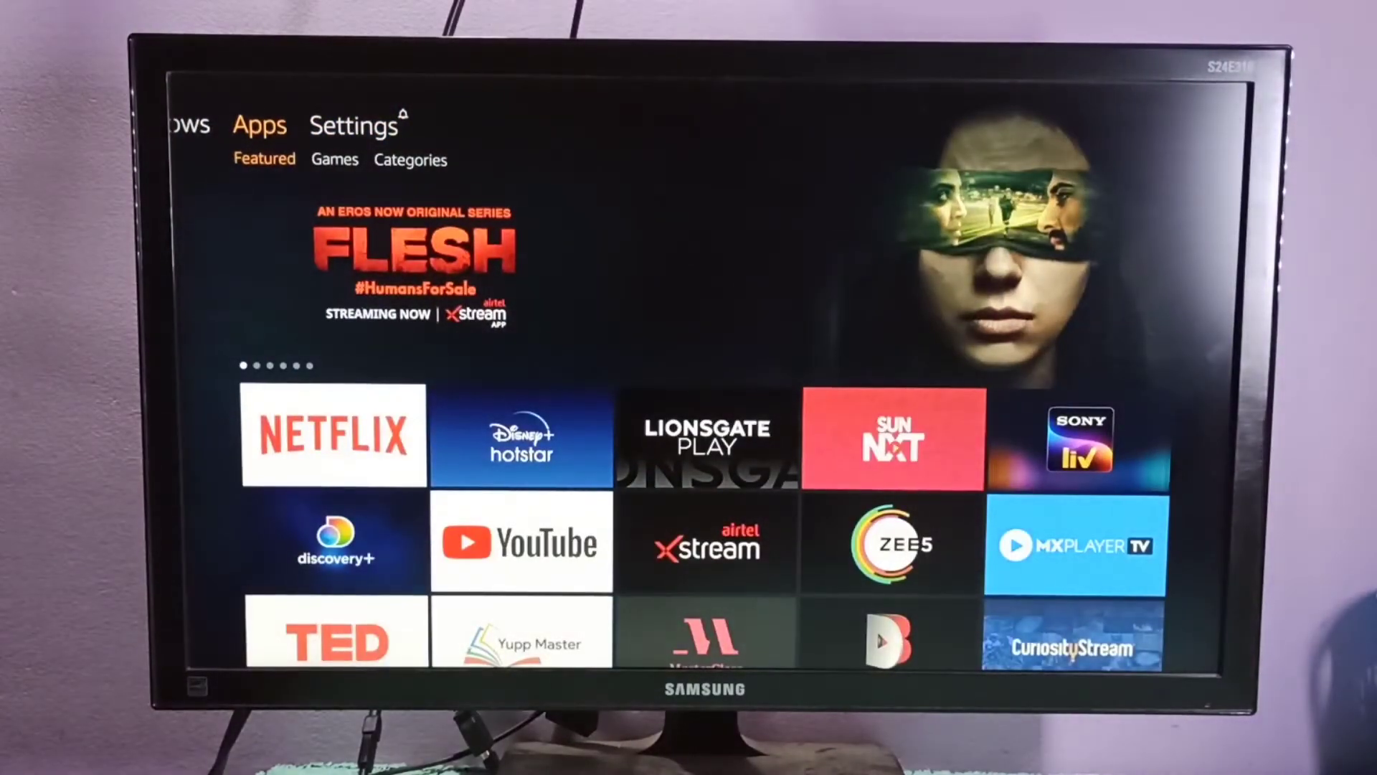
{"action": "left_click", "coordinate": [354, 125]}
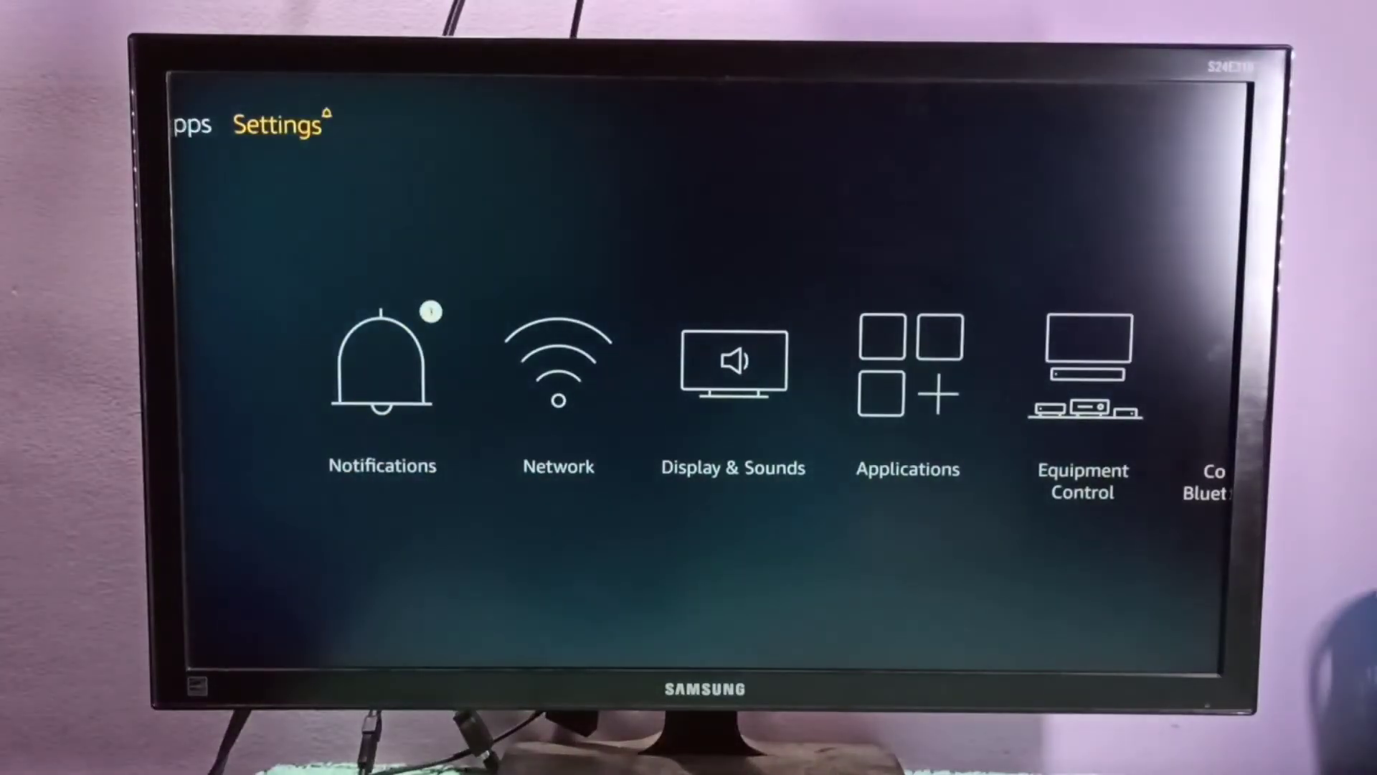
{"action": "scroll", "scroll_direction": "right", "scroll_amount": 3}
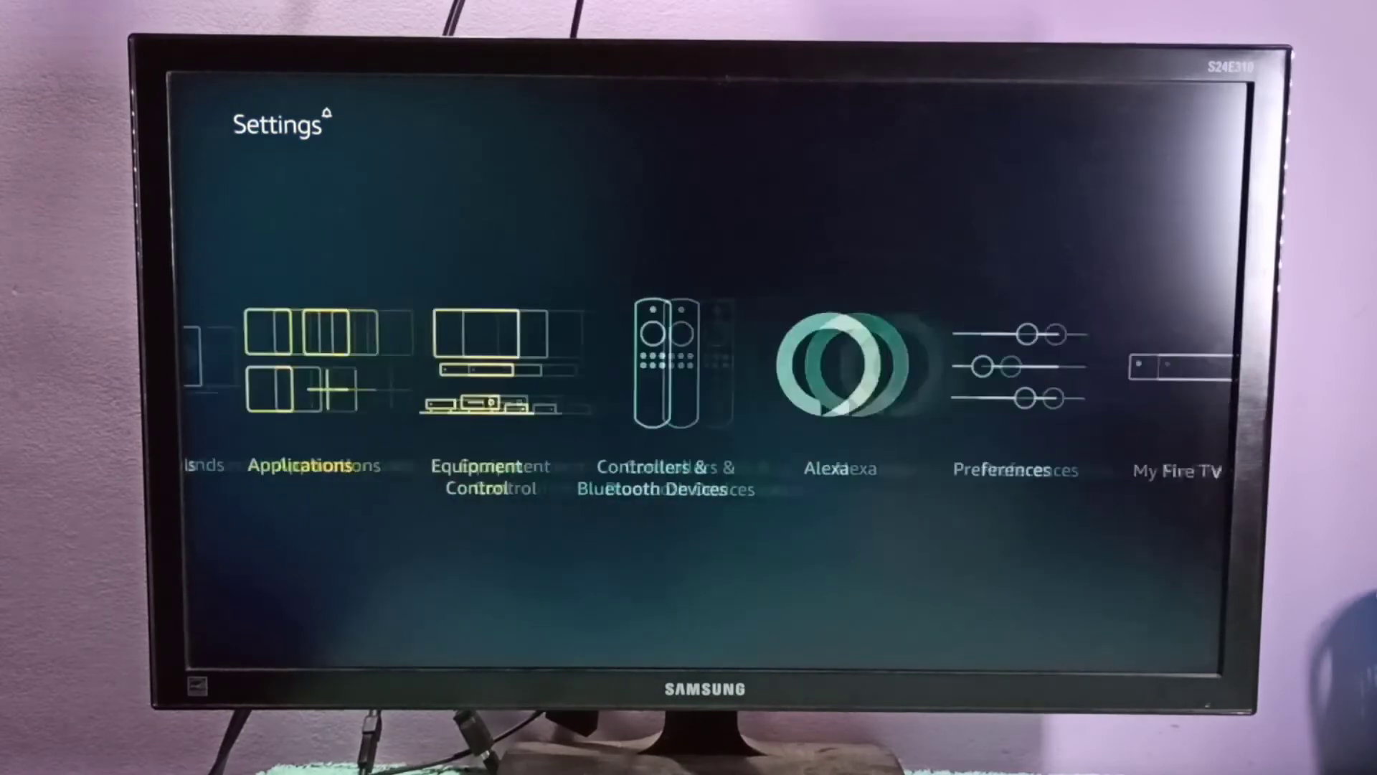
{"action": "scroll", "scroll_direction": "right", "scroll_amount": 3}
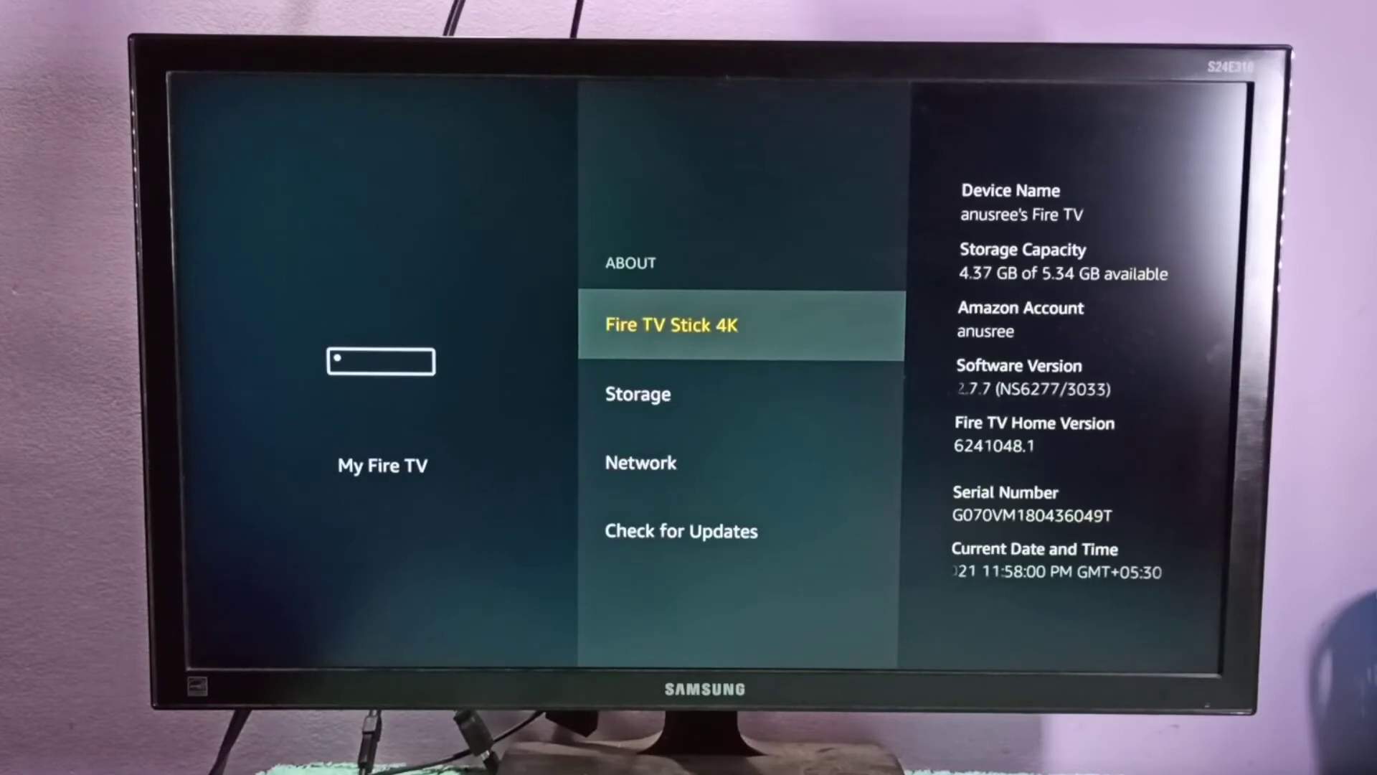
{"action": "scroll", "scroll_direction": "down", "scroll_amount": 3}
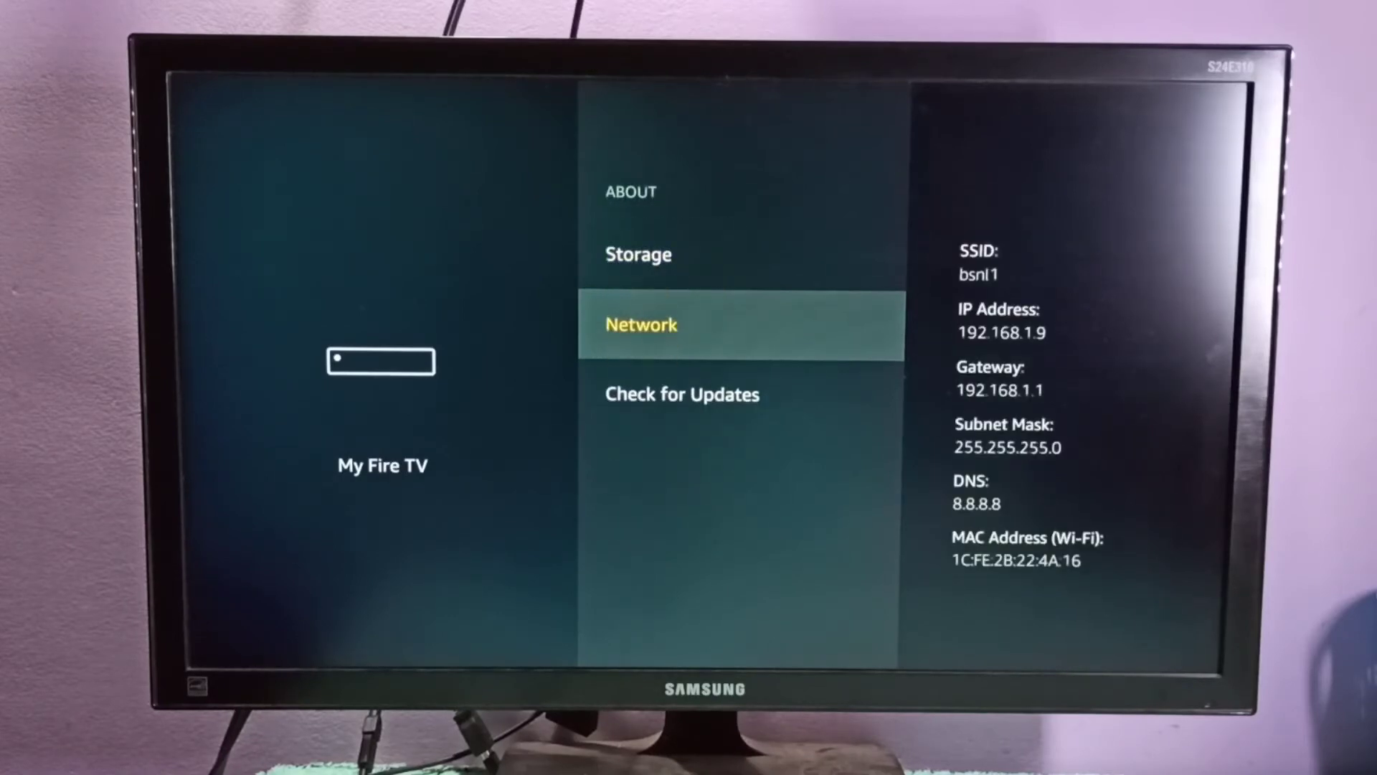